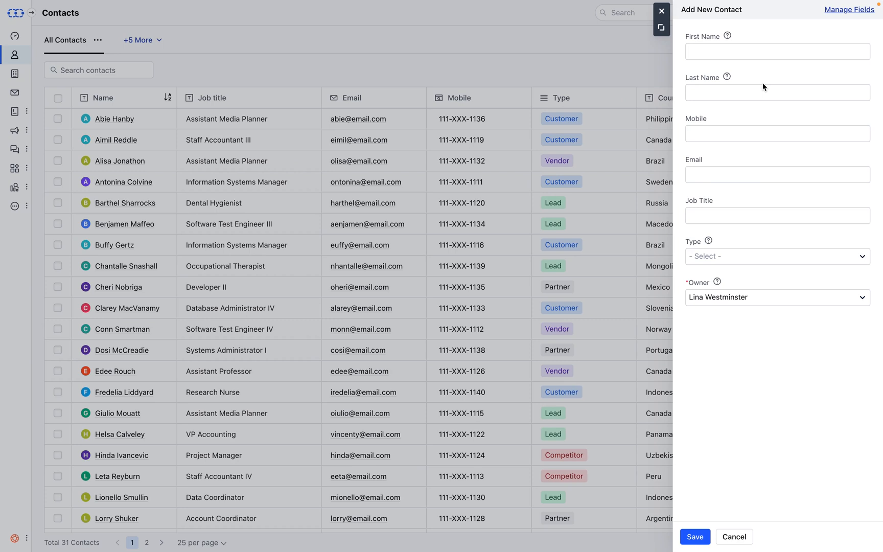
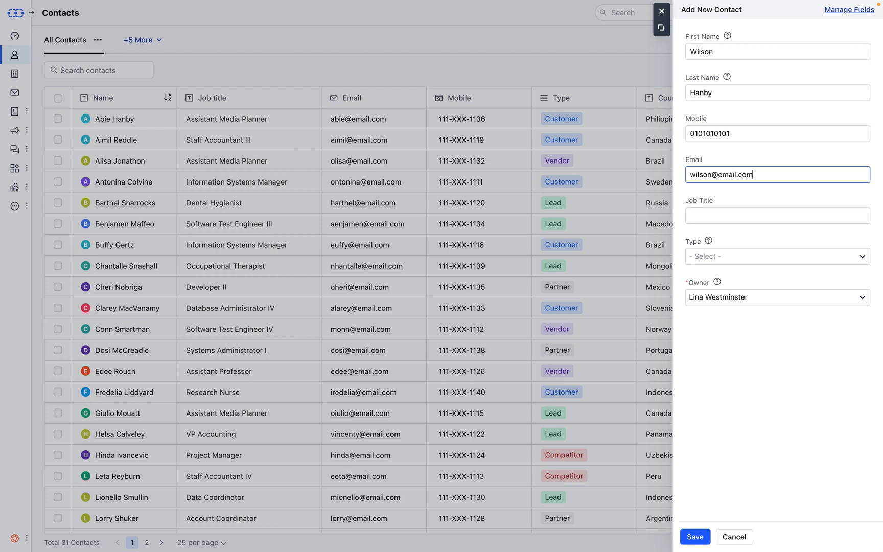
pyautogui.moveTo(661, 27)
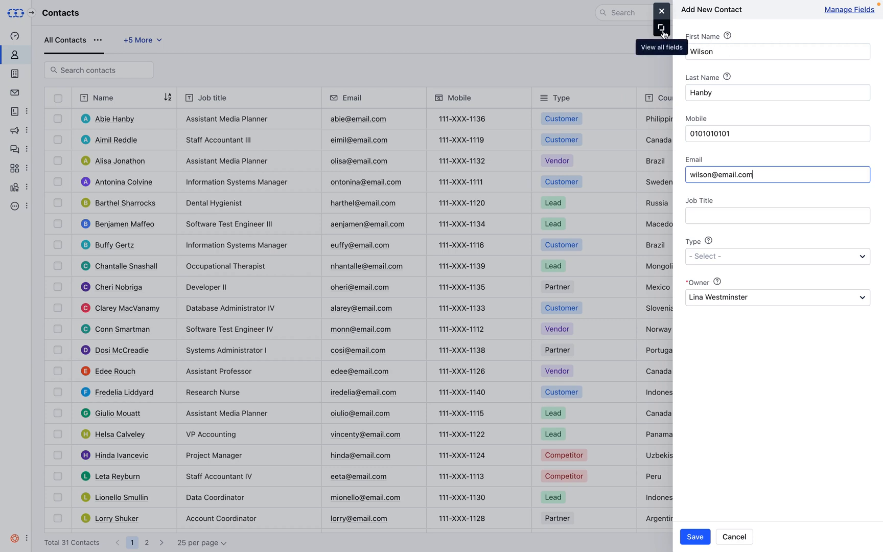
# - Show all fields and fill type Lead, job title CEO, company Herman and Sons and the full address ending in country United States
pyautogui.click(661, 27)
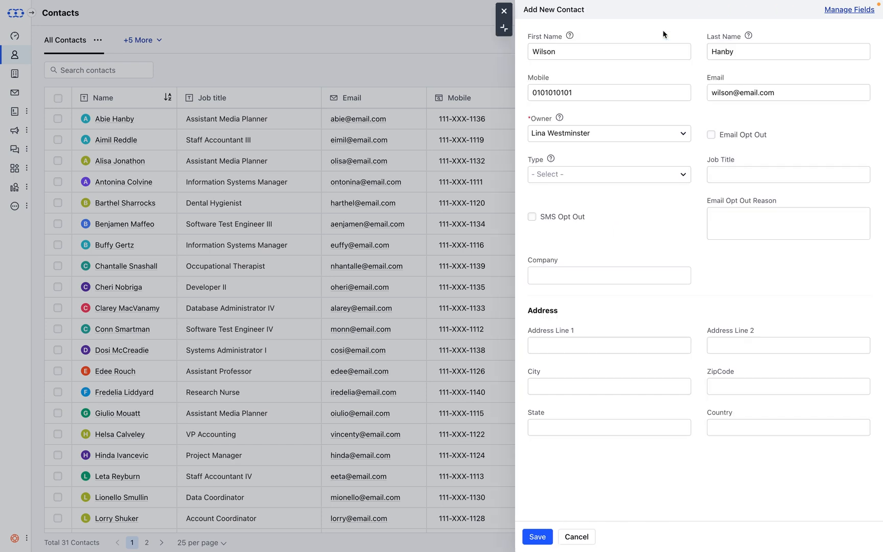
pyautogui.write('United States')
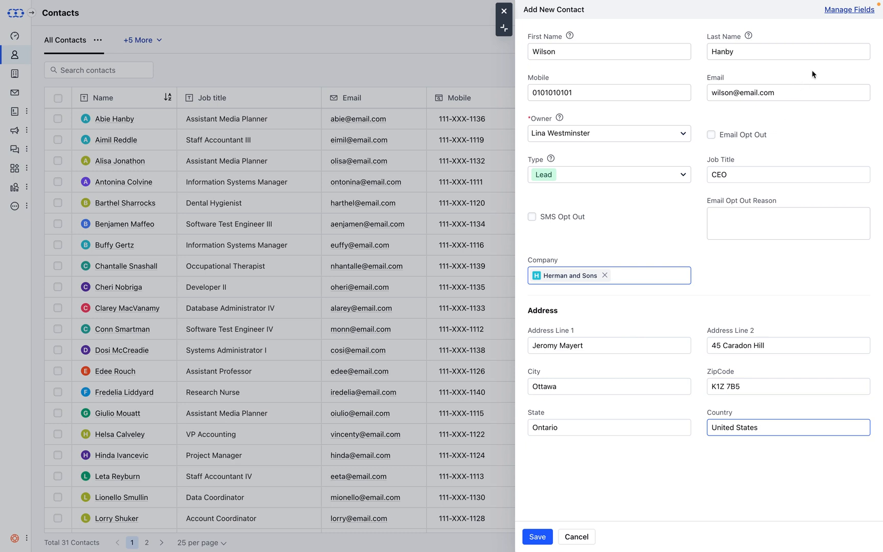
pyautogui.moveTo(849, 9)
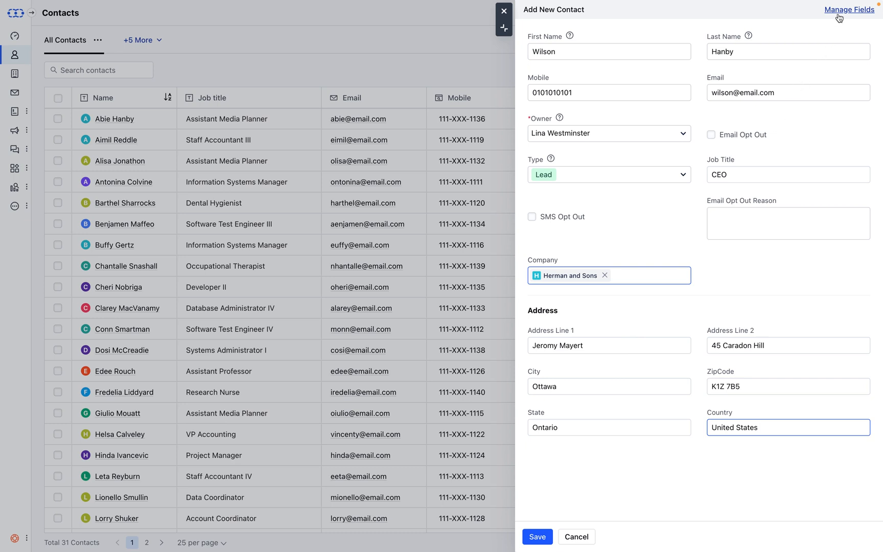
pyautogui.moveTo(848, 9)
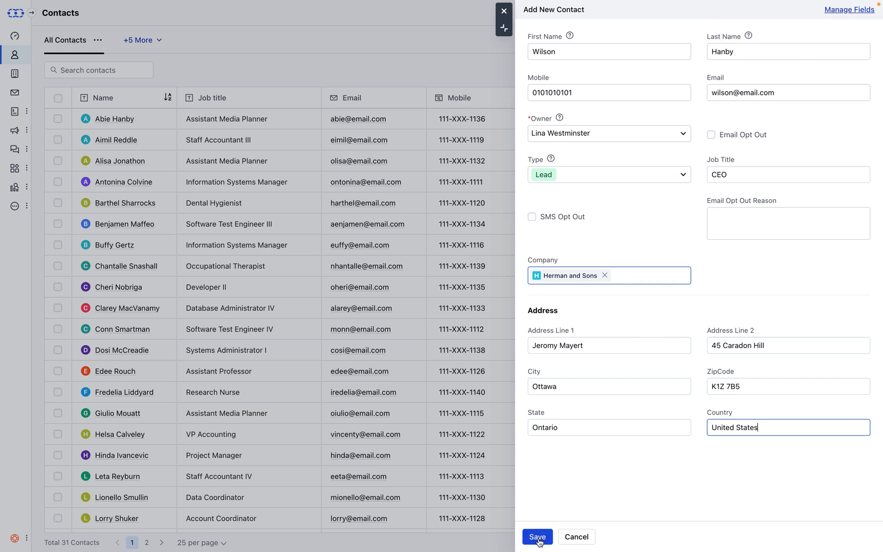
pyautogui.click(535, 536)
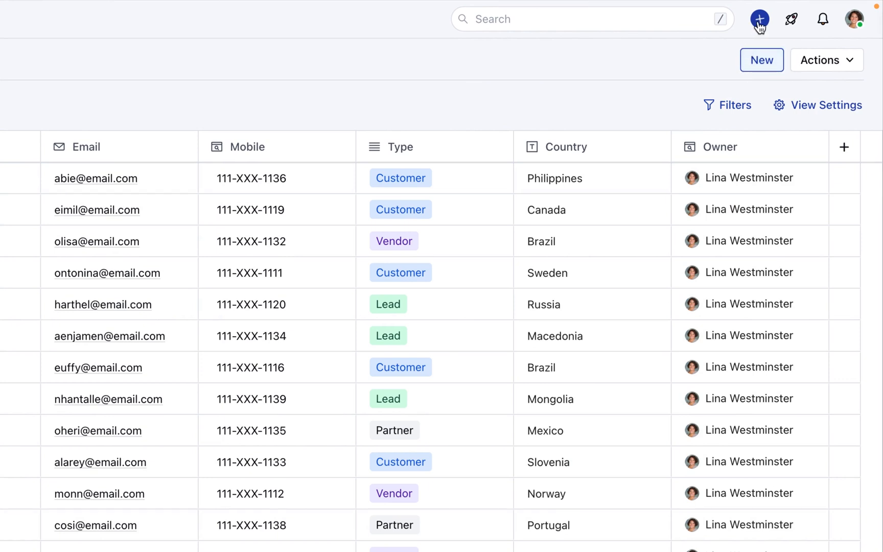
# - Show the quick-create menu listing Add Contact with its CI shortcut
pyautogui.click(760, 18)
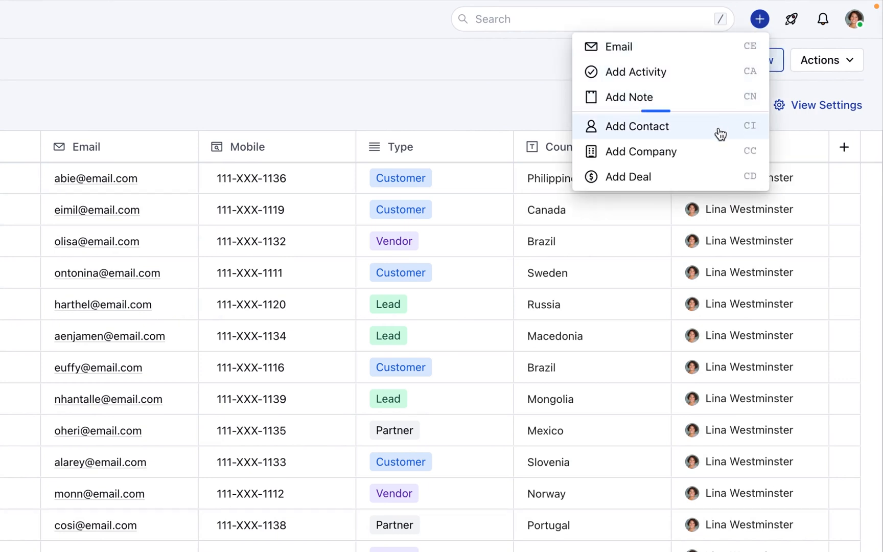
pyautogui.moveTo(637, 125)
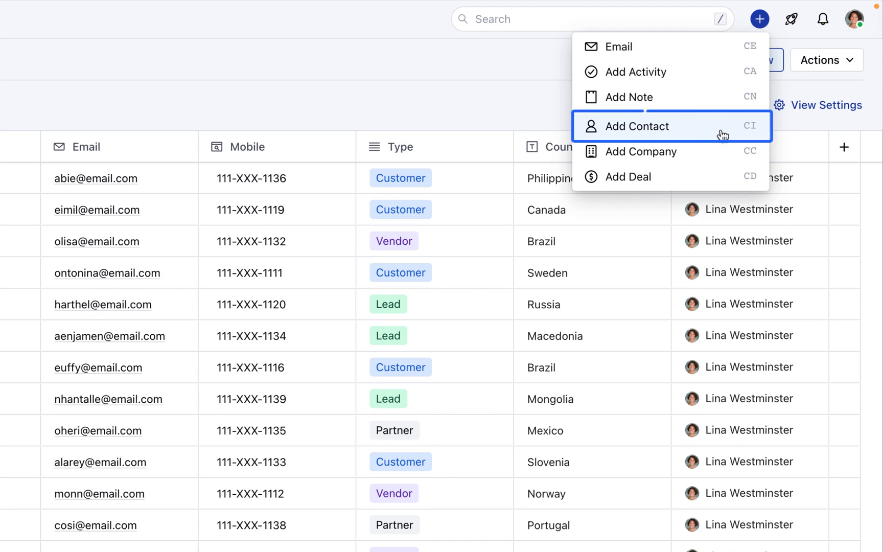